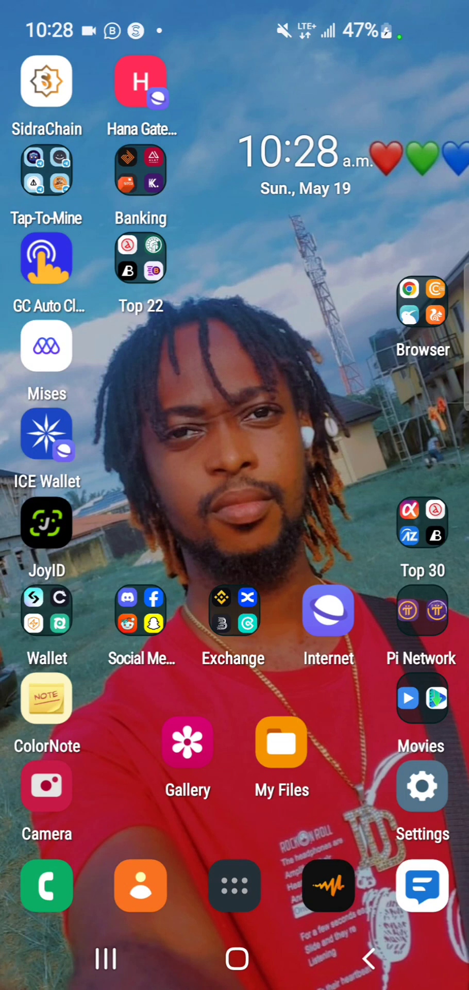
# Bring up the launcher's full alphabetical list of installed apps
pyautogui.click(235, 885)
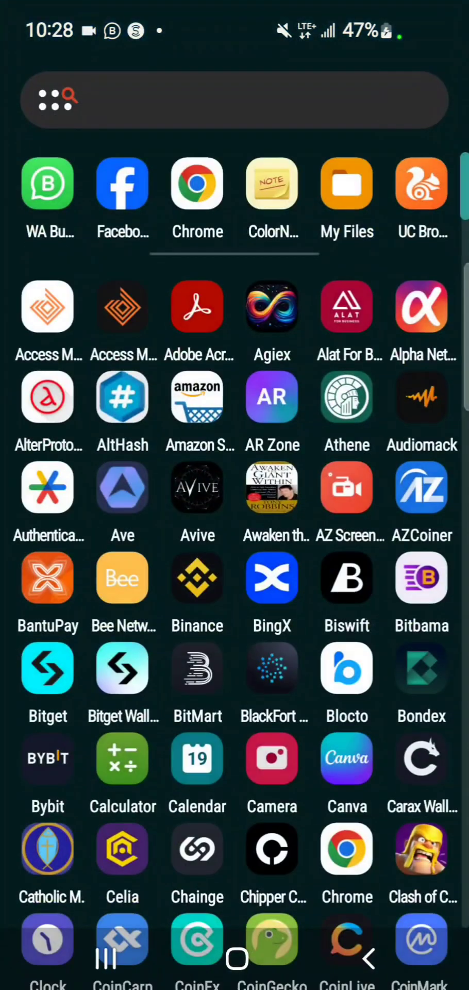
# From Play Store, reuse the recent 'mises browser' search and launch the installed browser
pyautogui.click(236, 100)
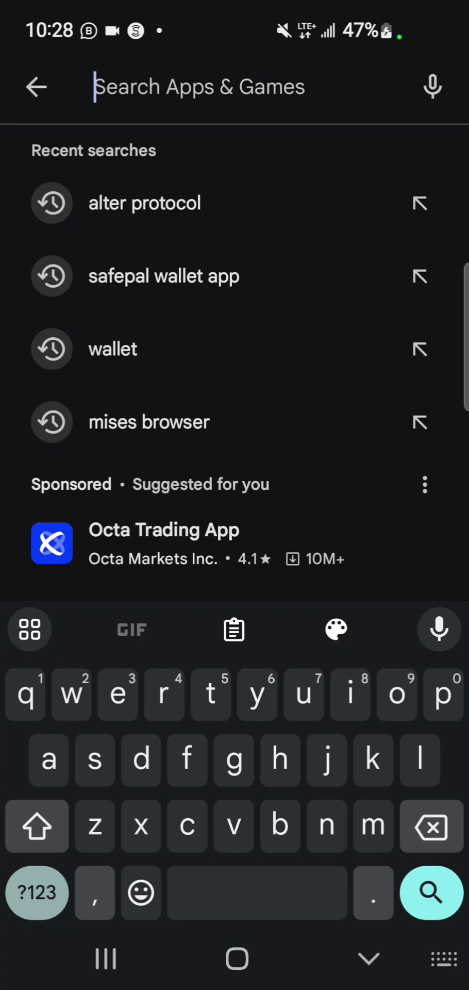
pyautogui.click(149, 421)
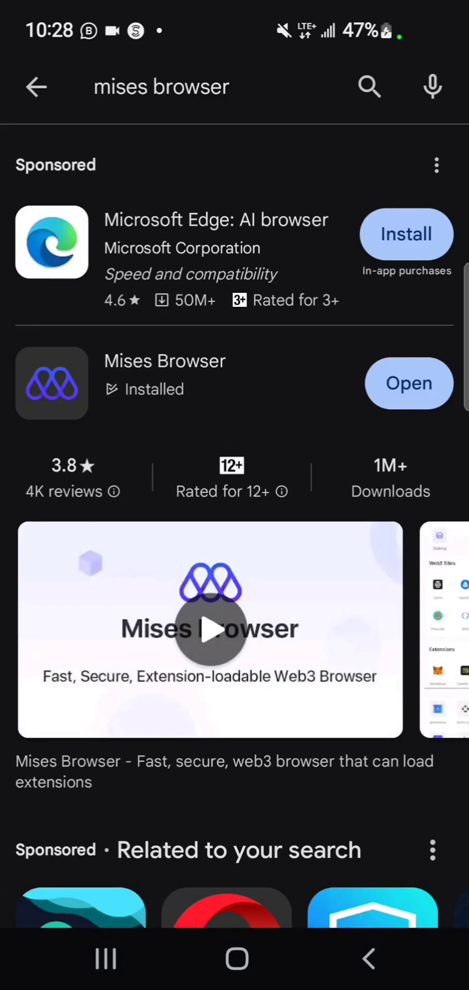
pyautogui.click(163, 383)
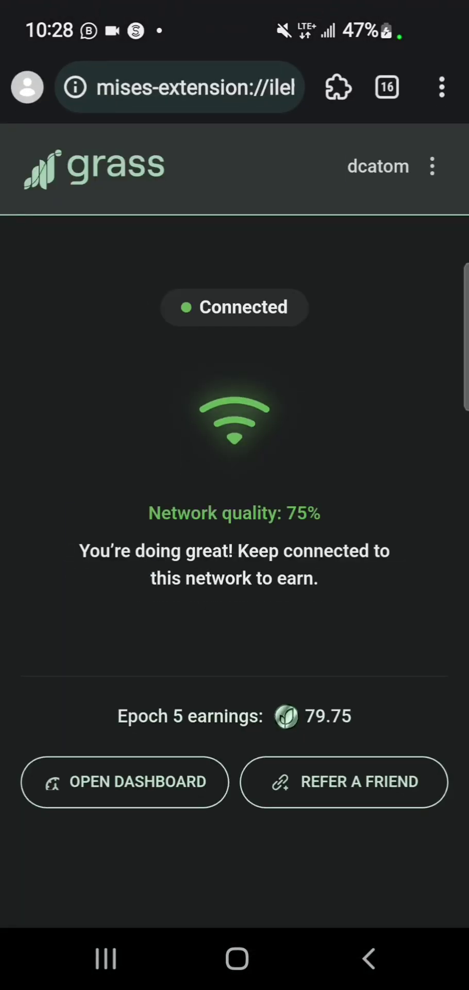
# Start a new tab with the 'Search or type URL' bar ready for input
pyautogui.click(386, 87)
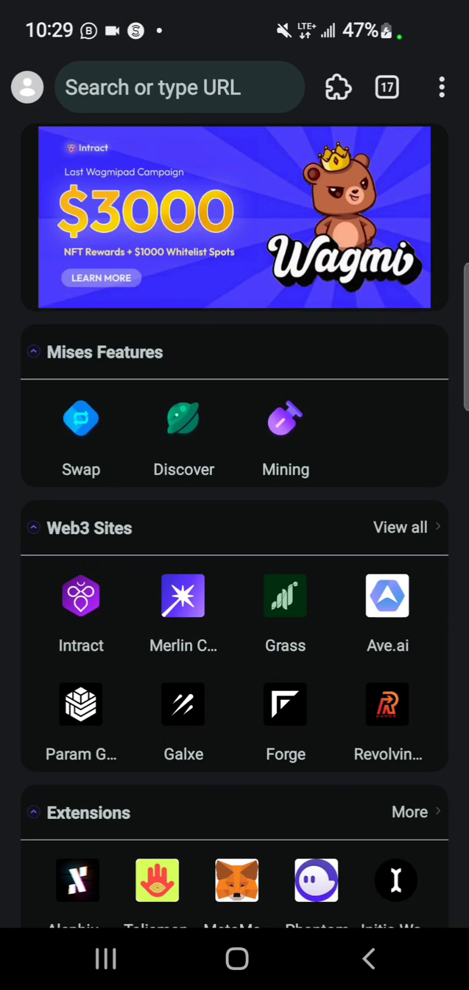
pyautogui.click(178, 88)
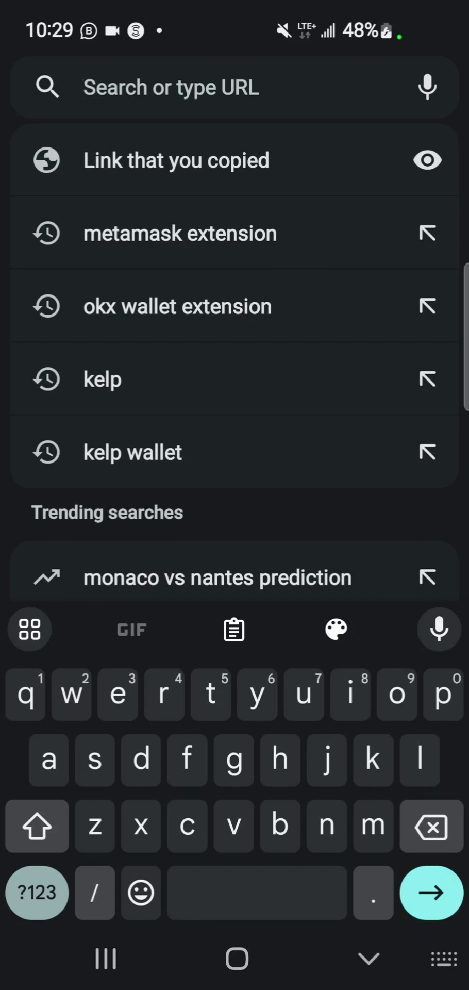
# Search 'grass extension' and load the 'Grass Extension - Chrome Web Store' result
pyautogui.write('g')
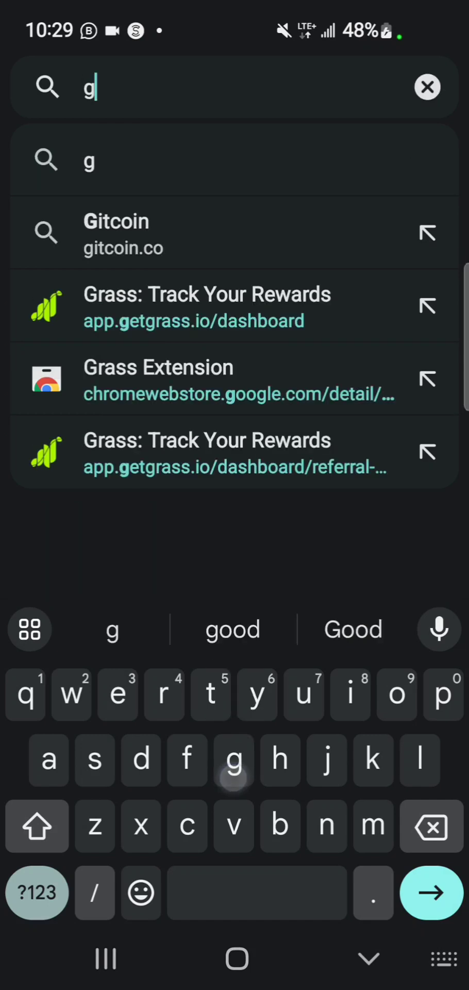
pyautogui.write('rass')
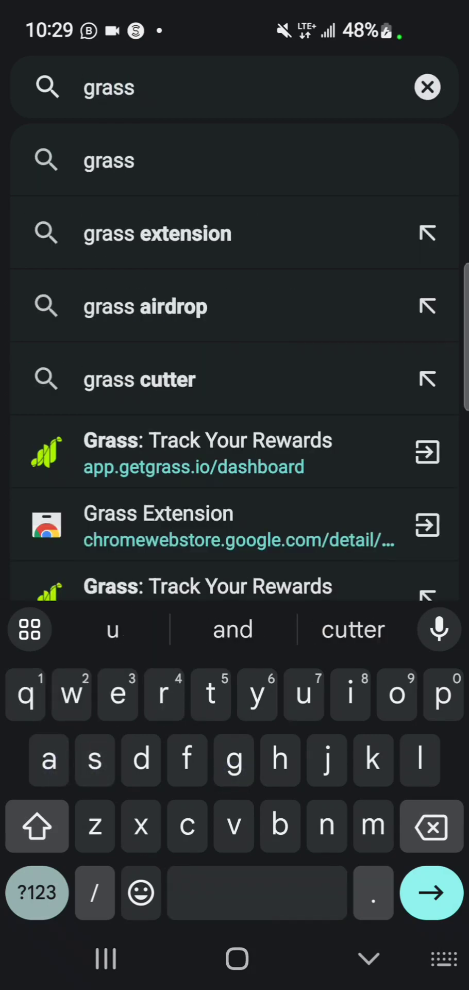
pyautogui.click(158, 233)
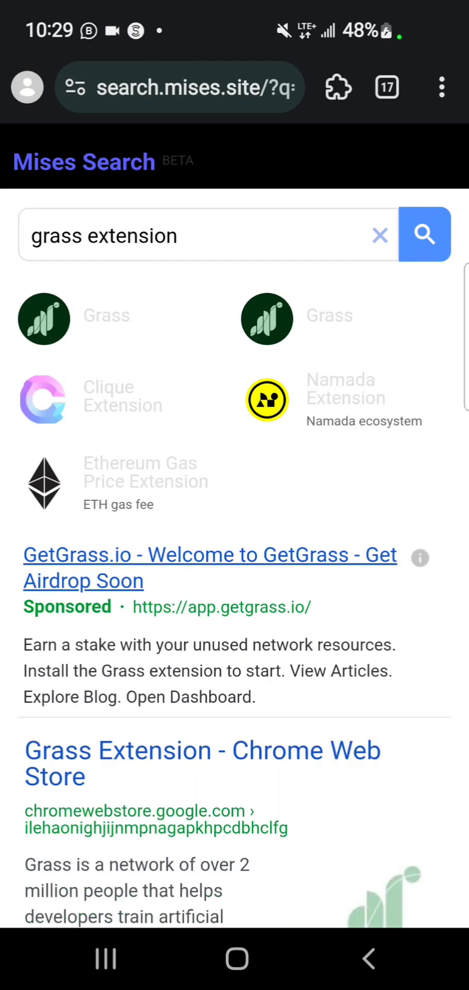
pyautogui.scroll(-3)
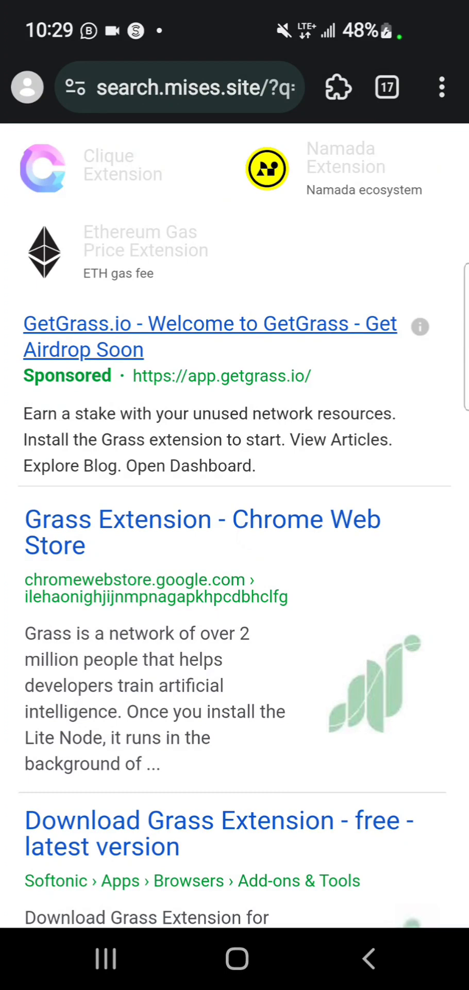
pyautogui.click(202, 519)
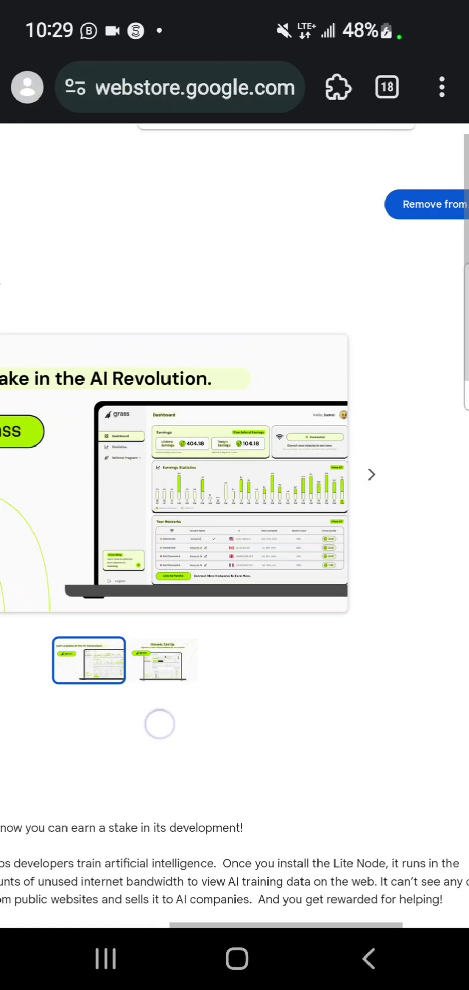
# Launch the installed Grass extension from the toolbar extensions list to confirm it is Connected
pyautogui.scroll(-3)
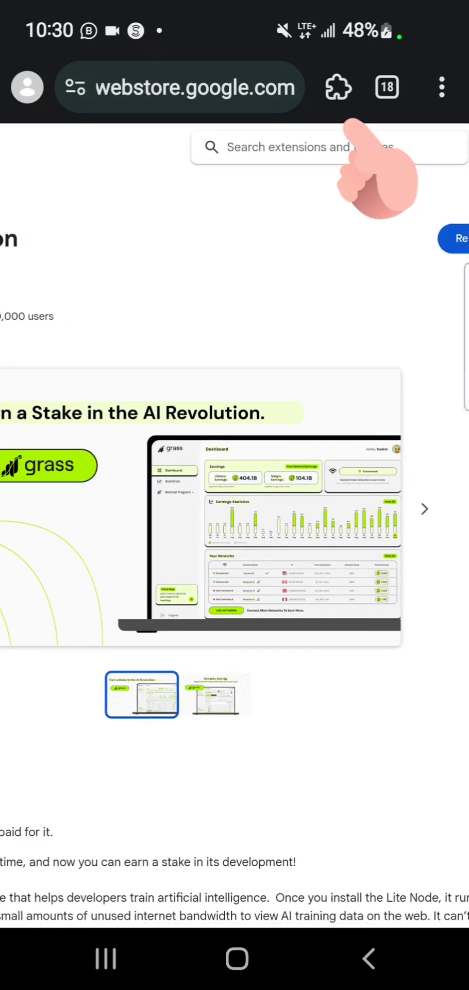
pyautogui.click(337, 87)
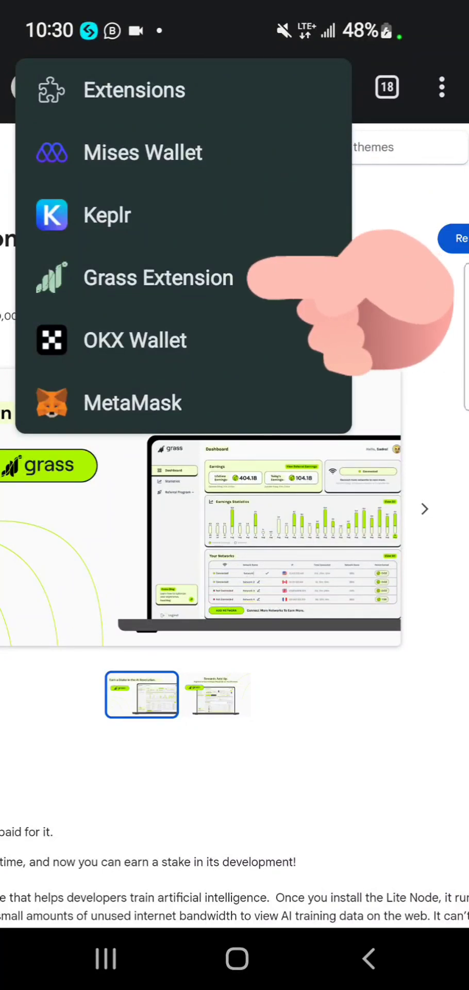
pyautogui.click(143, 152)
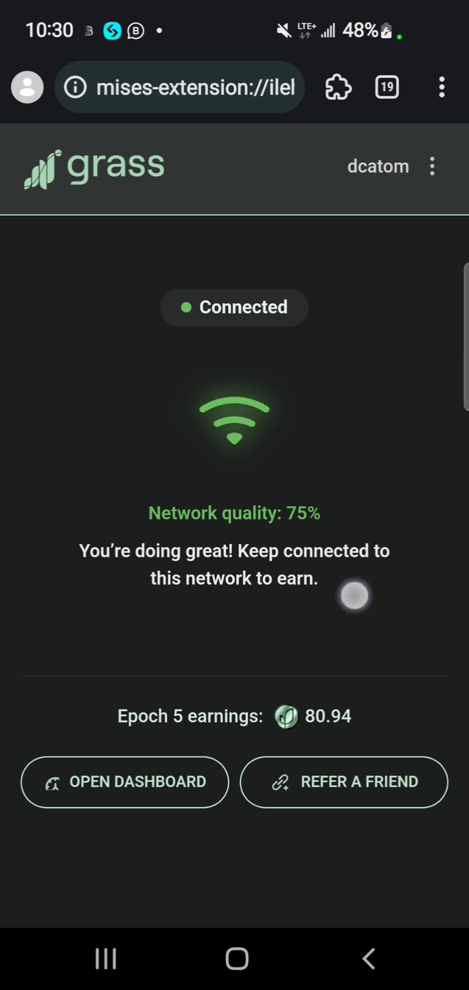
# Browse the Grass web dashboard's Epoch 5 earnings, uptime, Connected status and Your Networks
pyautogui.click(124, 781)
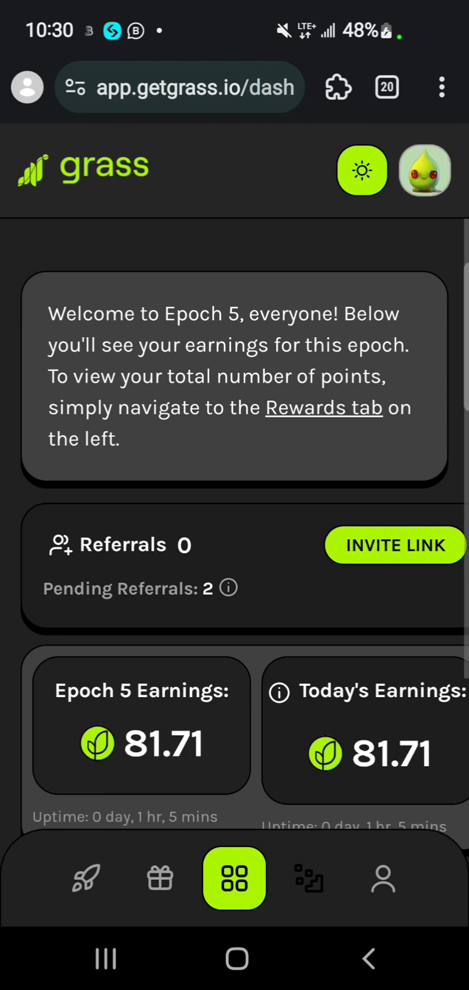
pyautogui.scroll(-3)
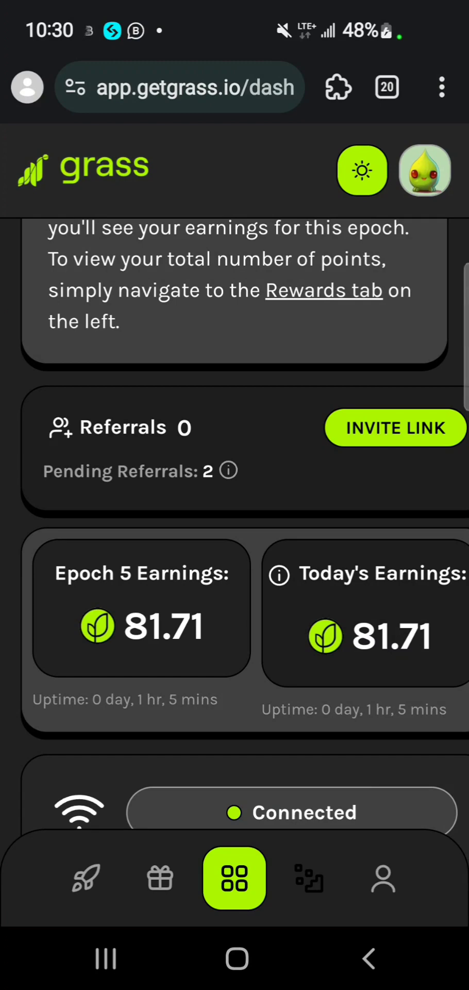
pyautogui.scroll(-3)
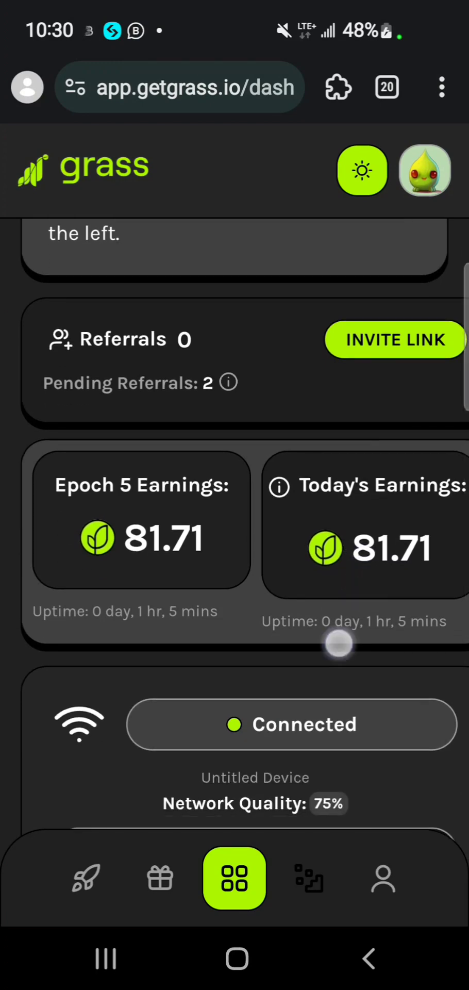
pyautogui.scroll(-3)
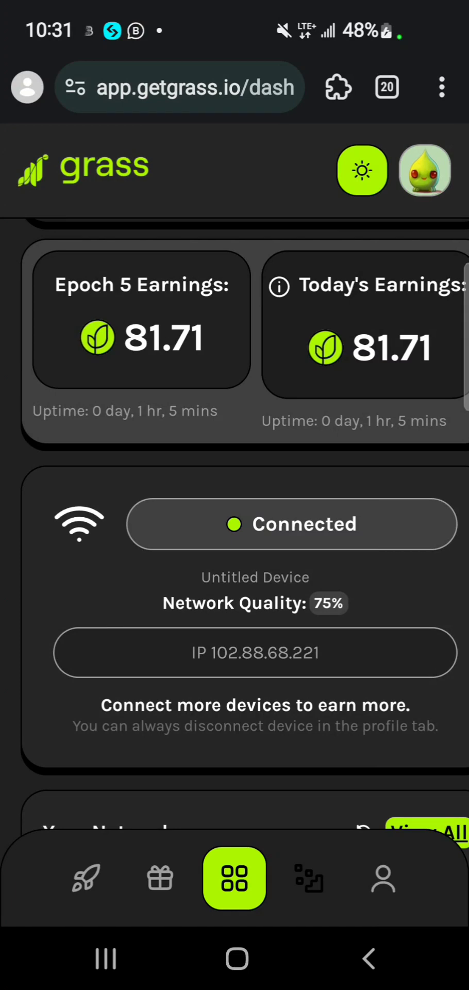
pyautogui.scroll(-3)
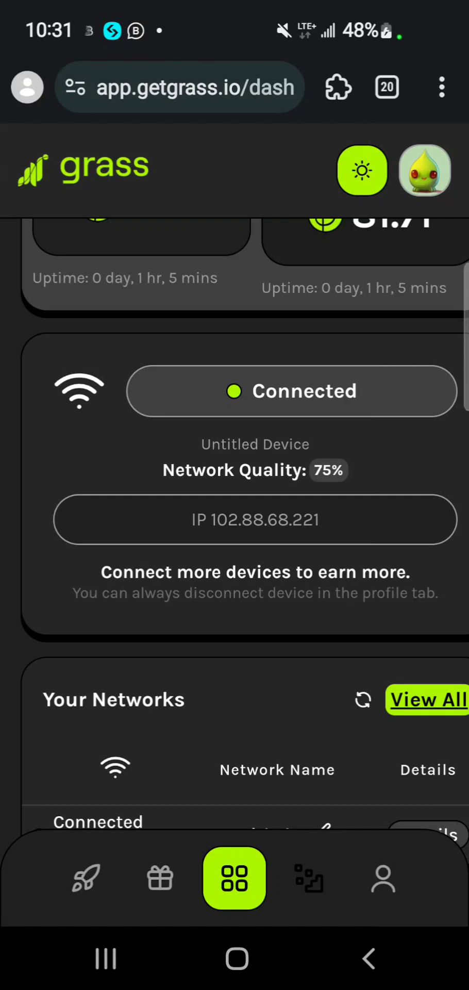
pyautogui.scroll(-3)
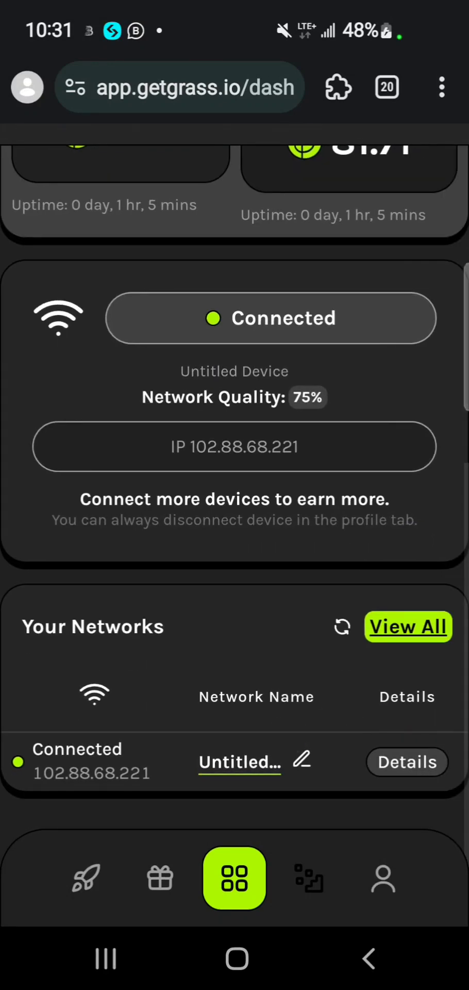
pyautogui.scroll(3)
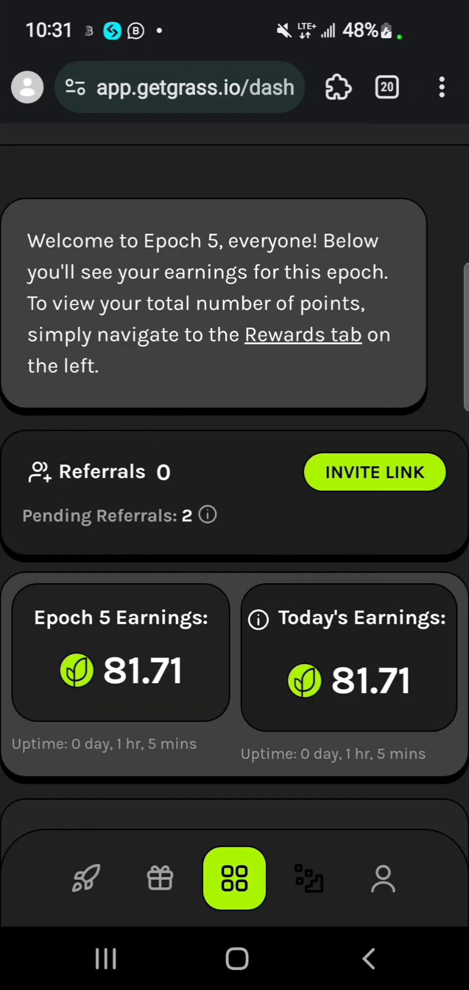
pyautogui.click(160, 877)
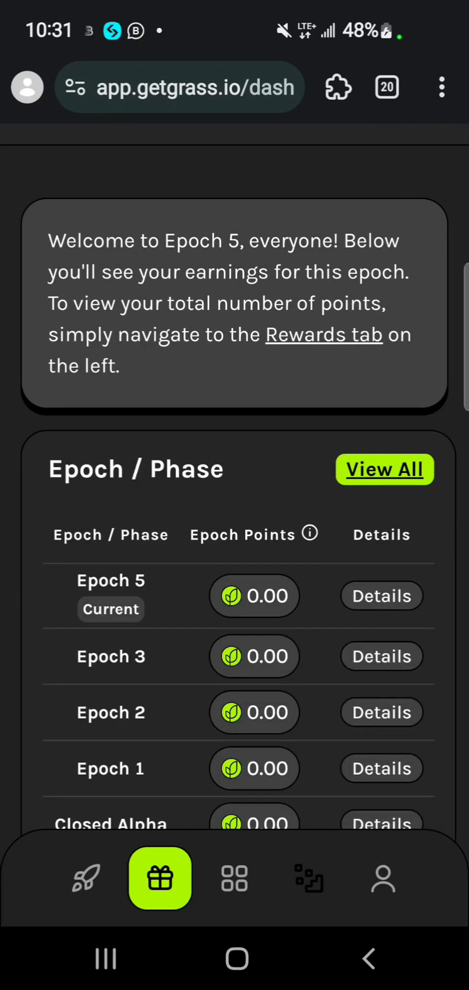
pyautogui.click(85, 877)
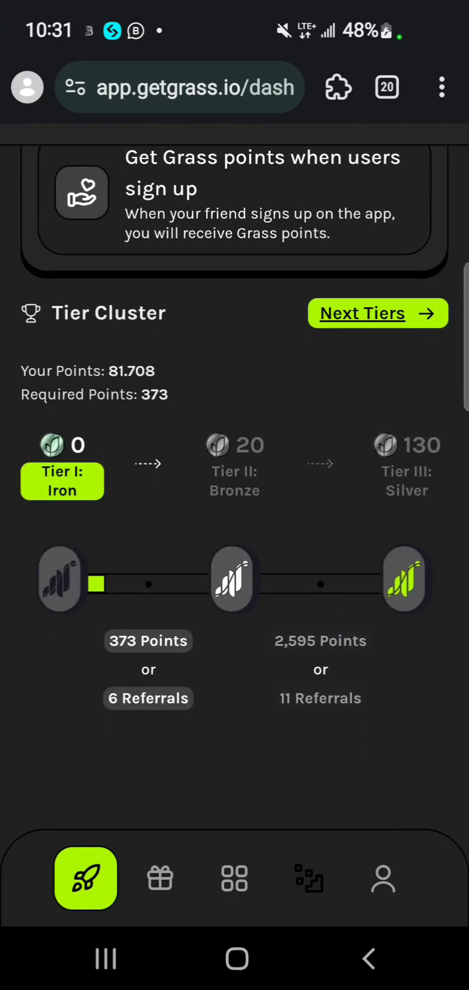
pyautogui.click(382, 878)
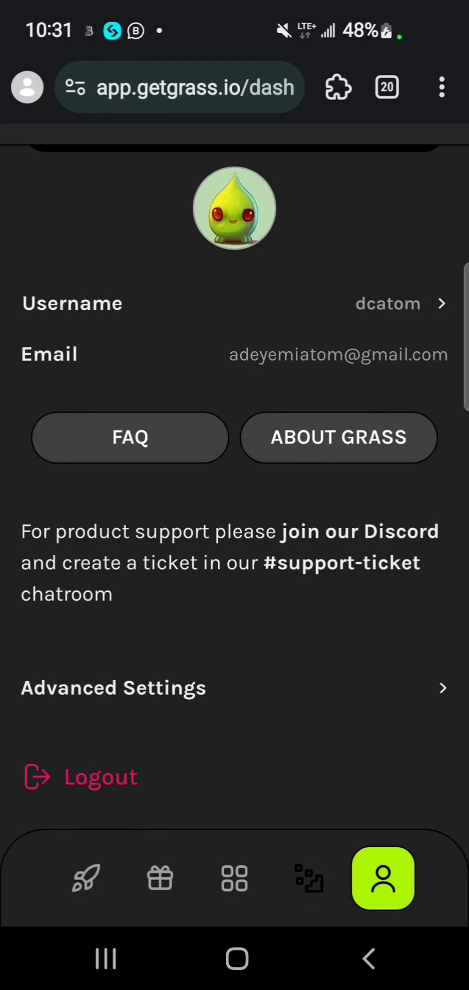
pyautogui.click(234, 878)
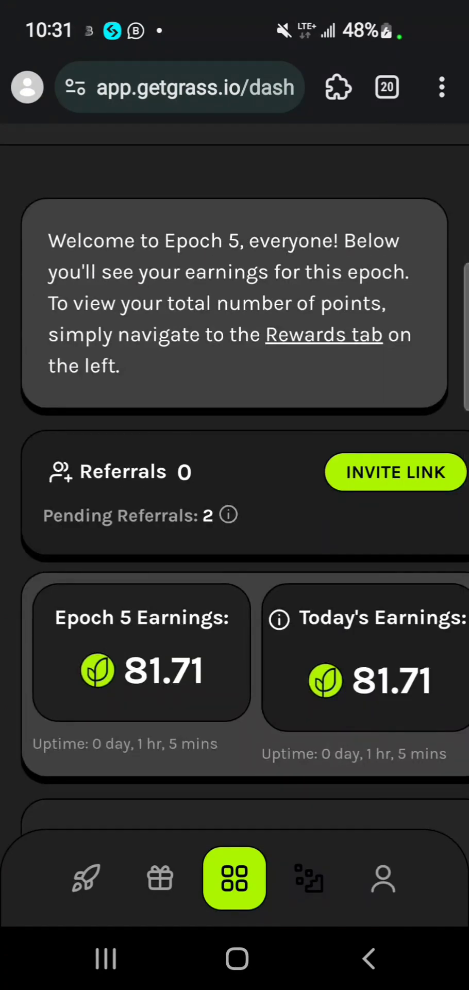
pyautogui.scroll(-3)
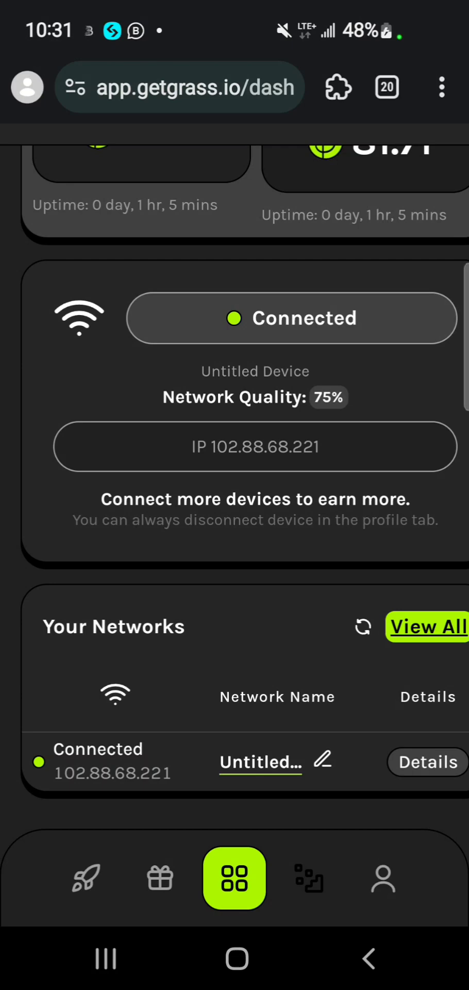
# Show the browser's installed extensions list over the Grass dashboard
pyautogui.click(387, 87)
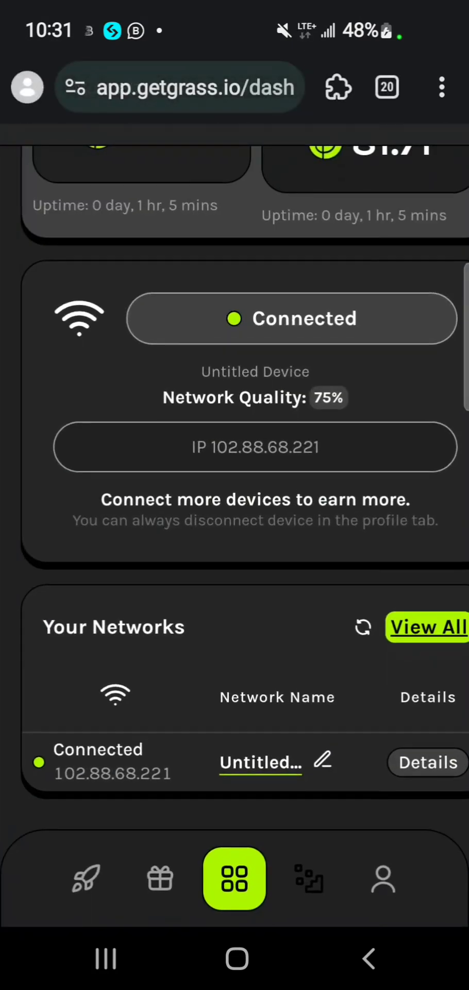
pyautogui.click(337, 87)
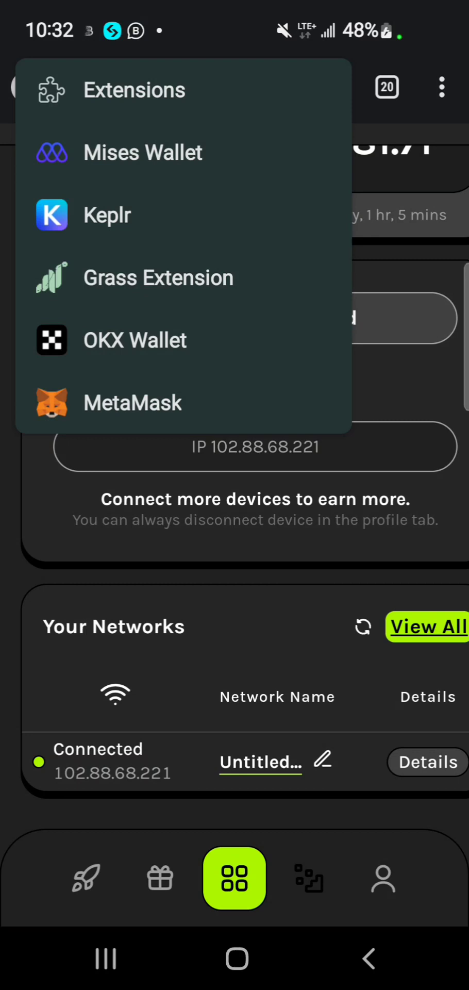
# Reopen the Grass extension and reveal its reconnect and logout account menu
pyautogui.click(157, 278)
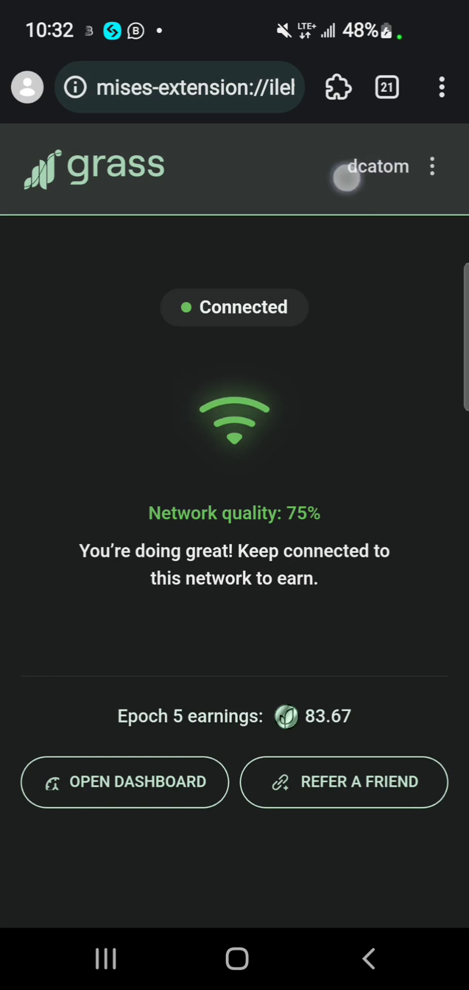
pyautogui.click(432, 167)
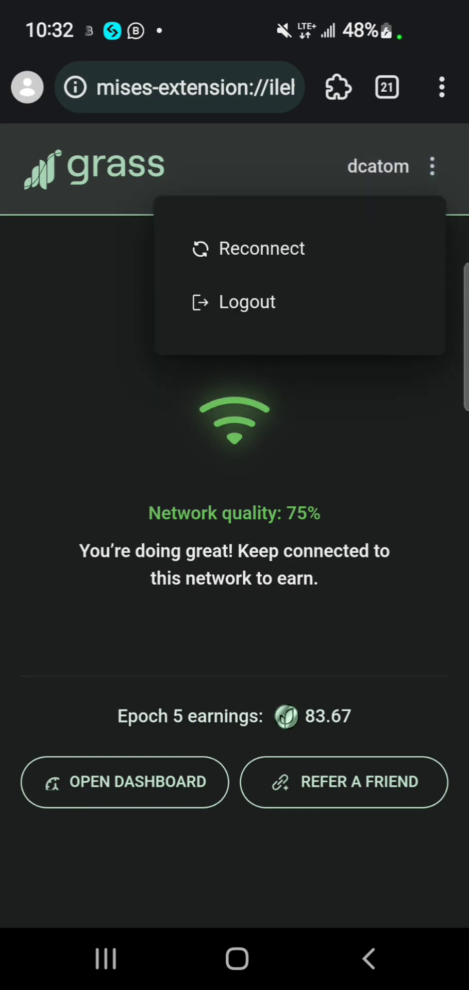